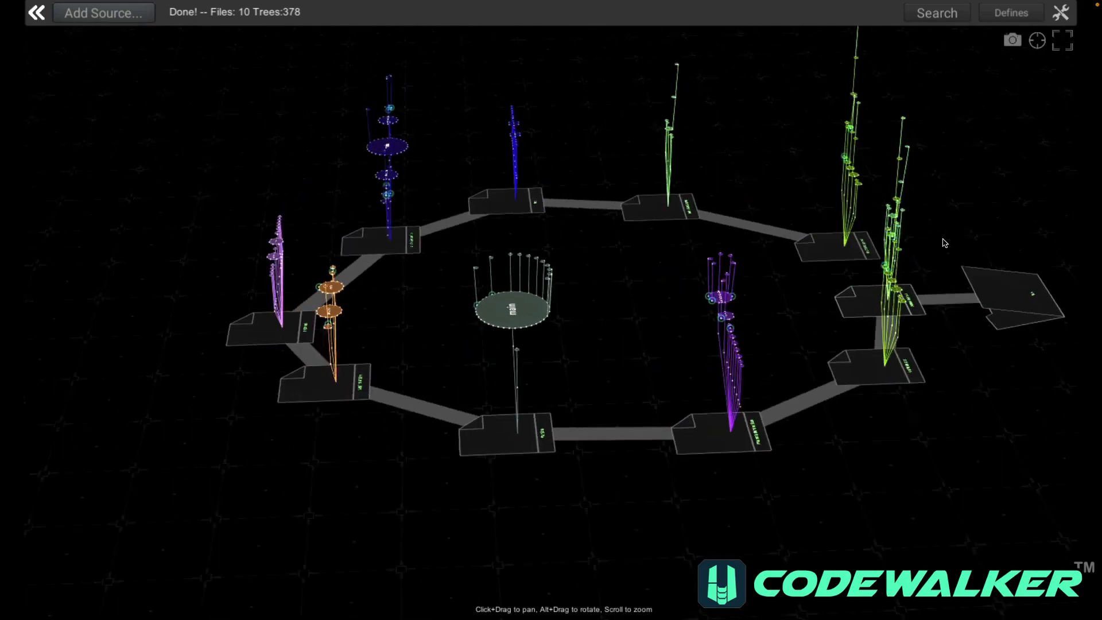
# Load a 129-file project into the 3D view and search it for 'node'
pyautogui.click(104, 13)
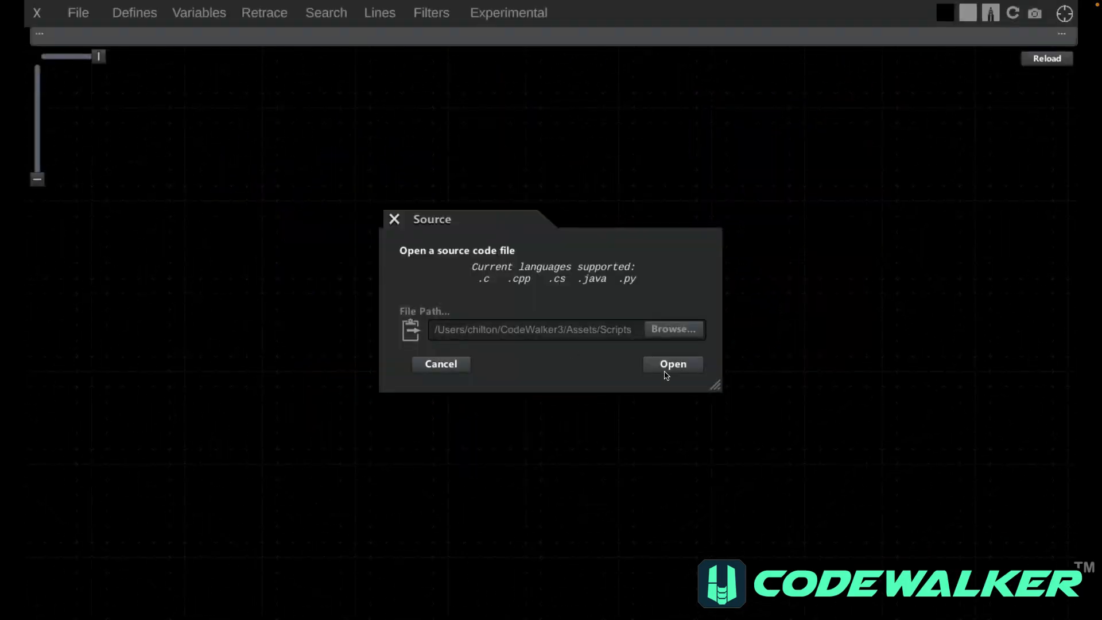
pyautogui.click(673, 364)
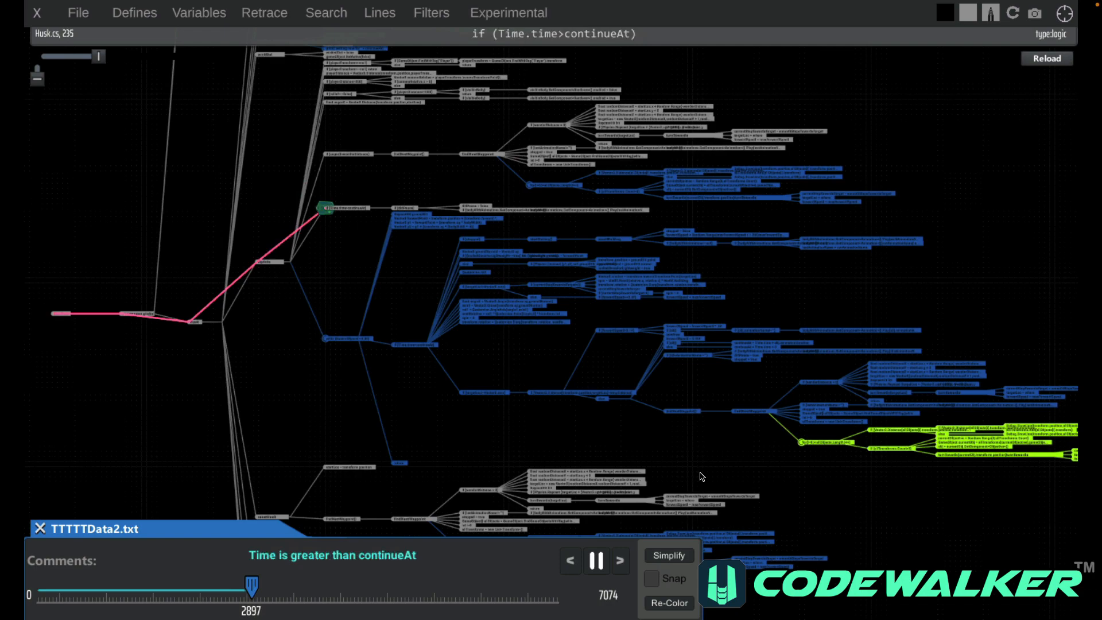
pyautogui.click(432, 13)
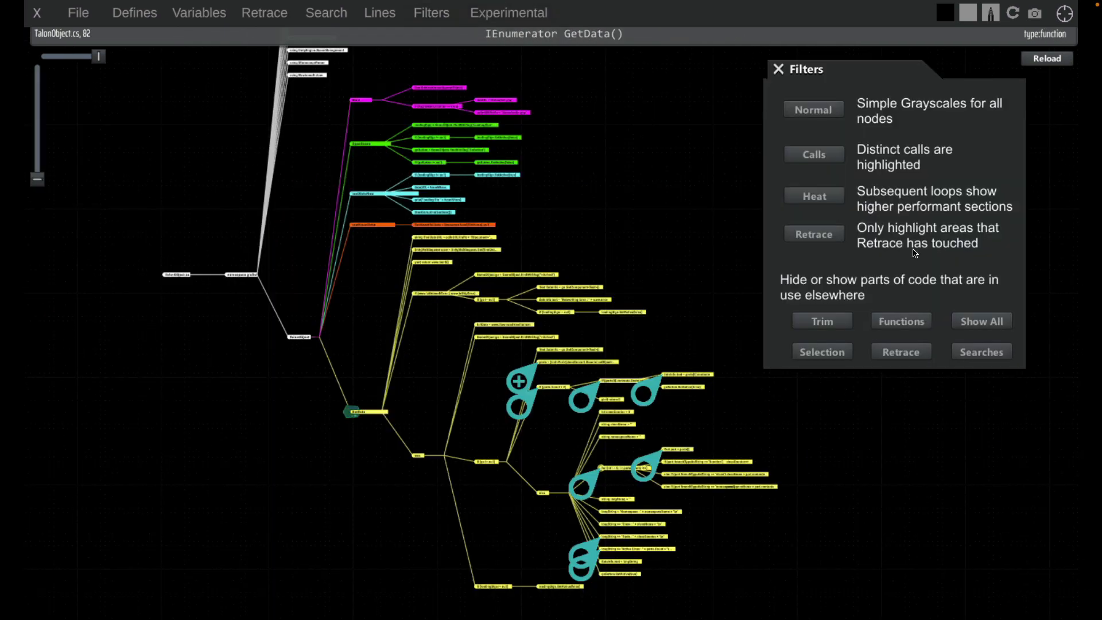
pyautogui.click(982, 352)
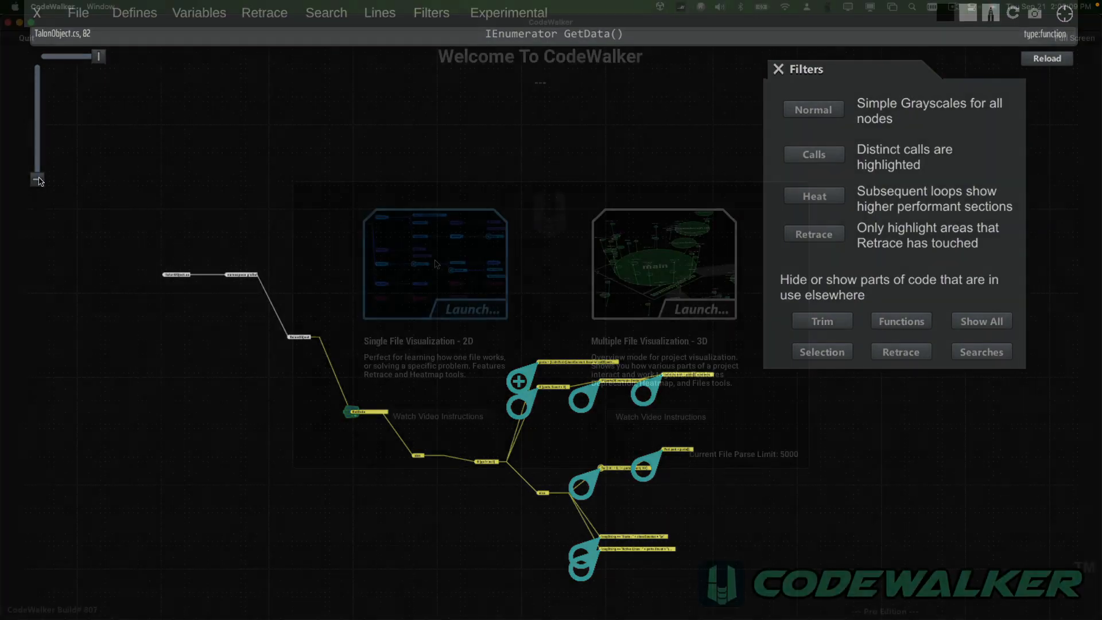
pyautogui.click(664, 265)
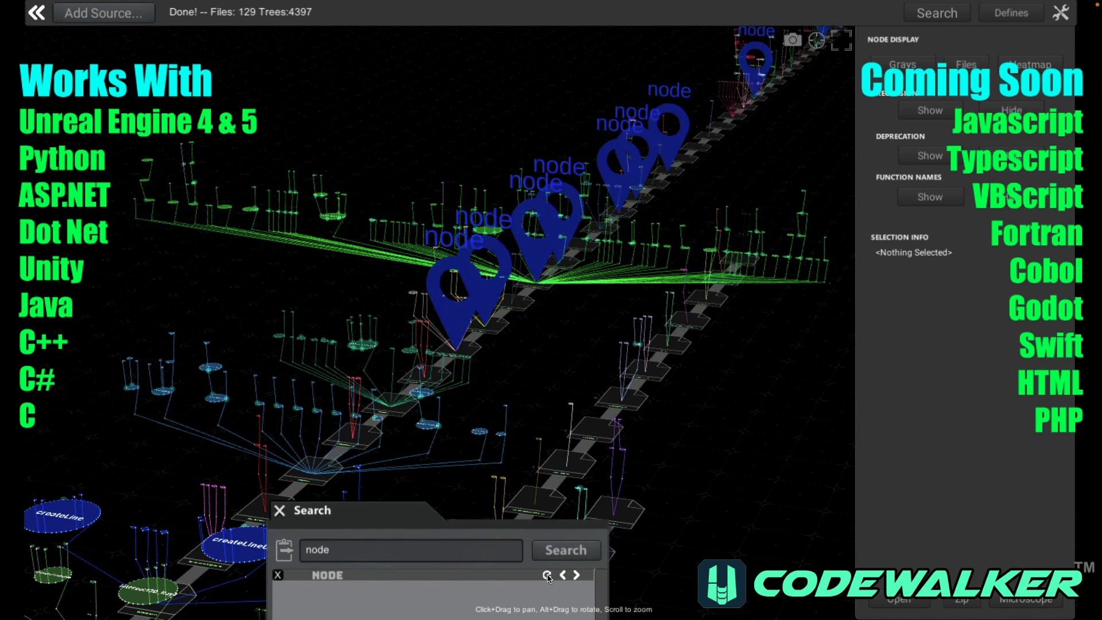
pyautogui.click(547, 576)
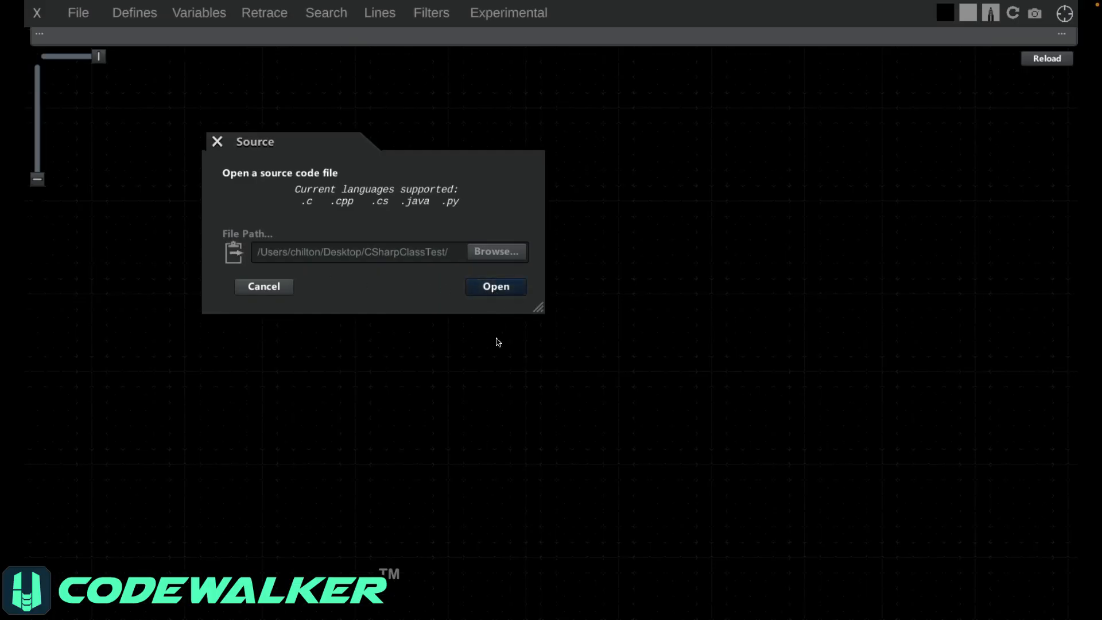
# Open Giraffe.cs from CSharpClassTest as a 2D tree and bring up the display filters
pyautogui.click(496, 286)
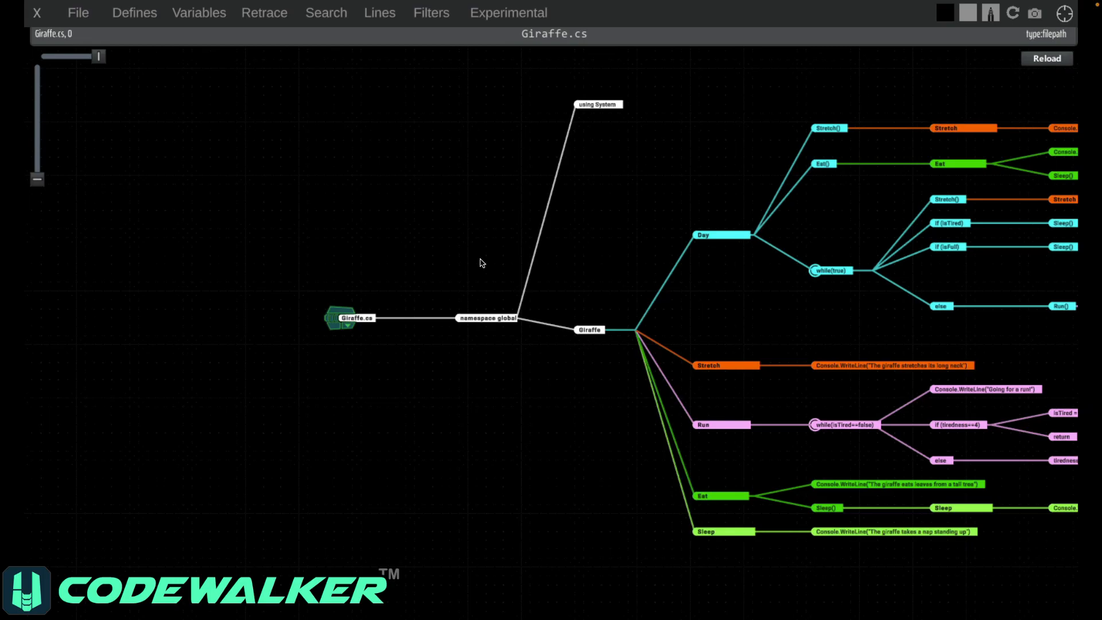
pyautogui.click(431, 12)
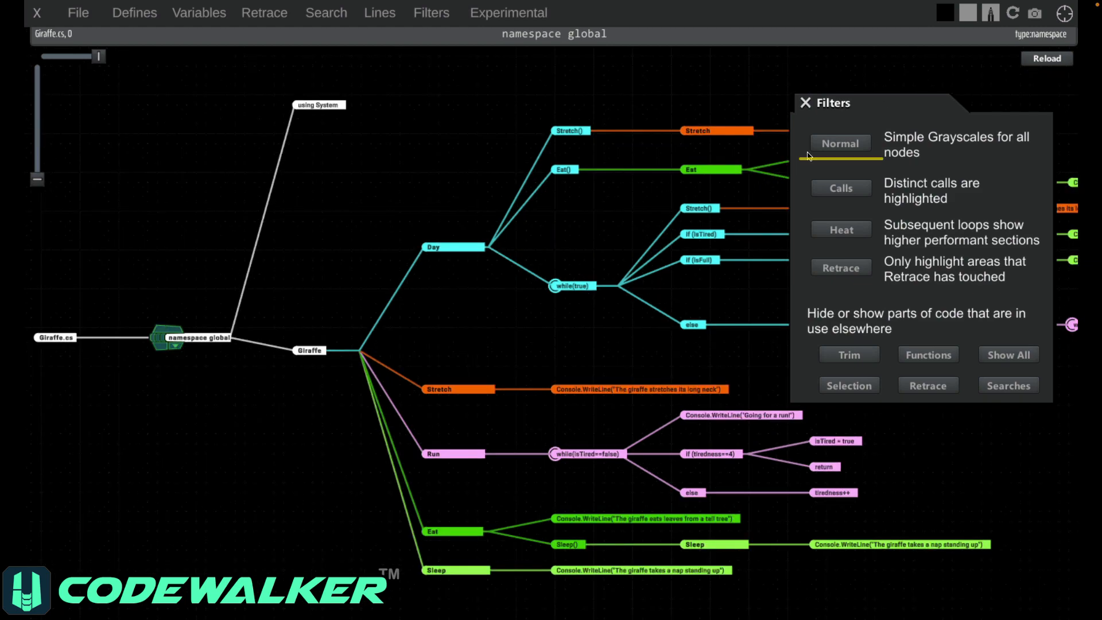
# Show the Giraffe tree in grayscale, then highlight distinct calls along the Run() path
pyautogui.click(841, 143)
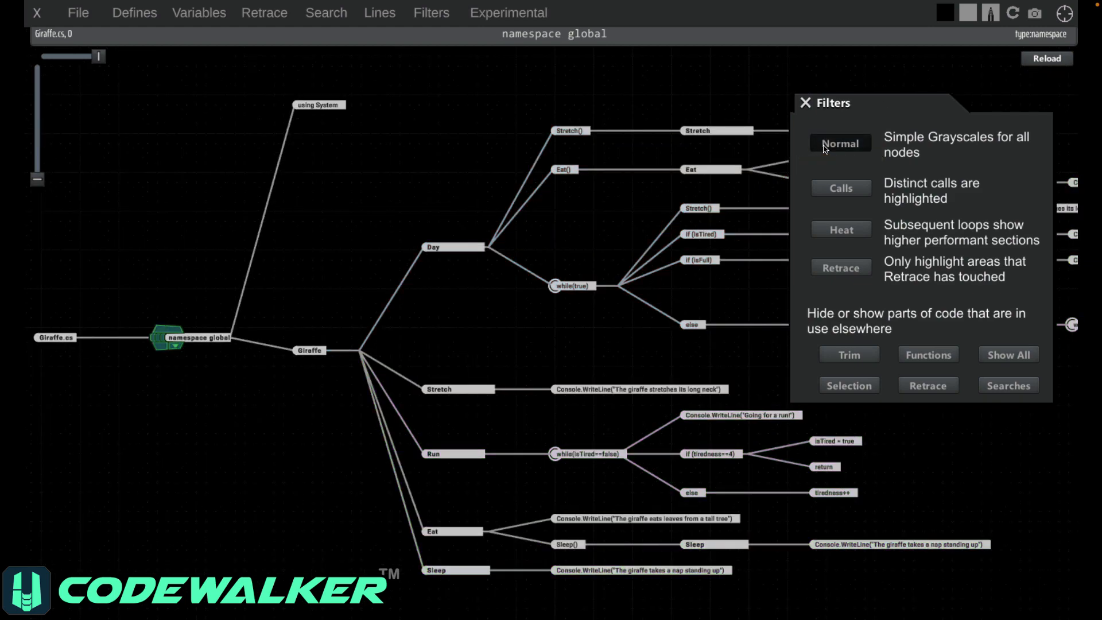
pyautogui.click(841, 188)
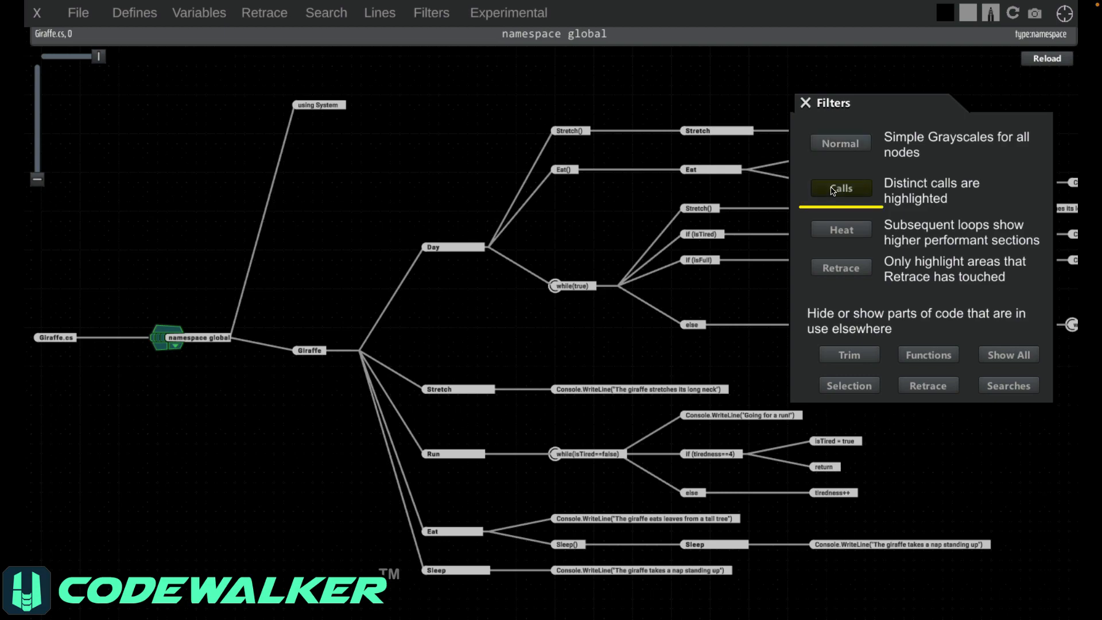
pyautogui.click(841, 188)
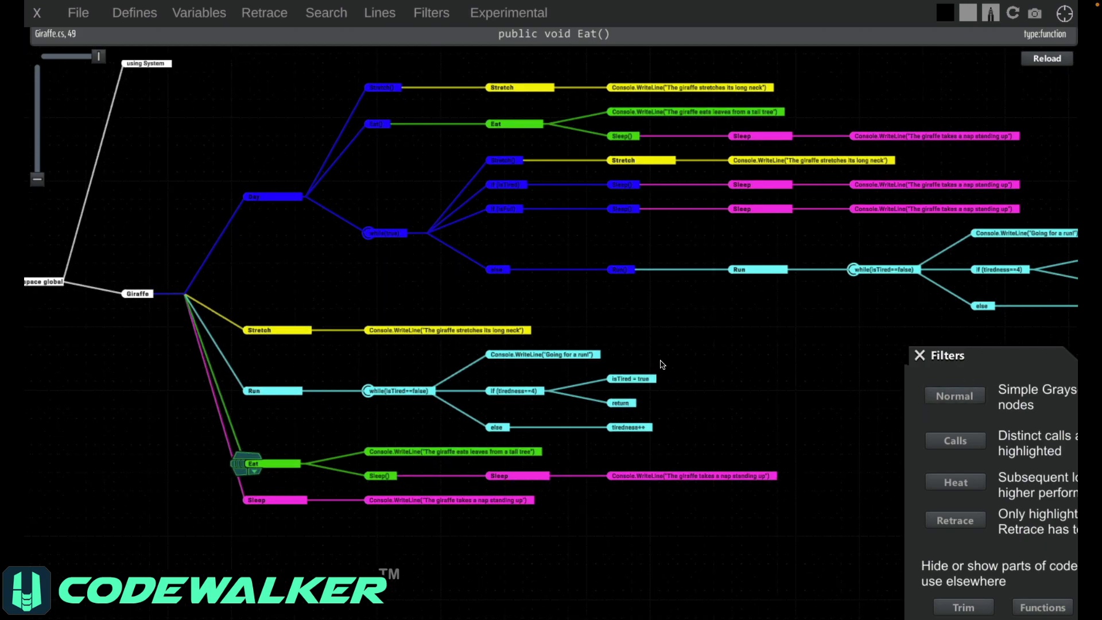
pyautogui.click(253, 391)
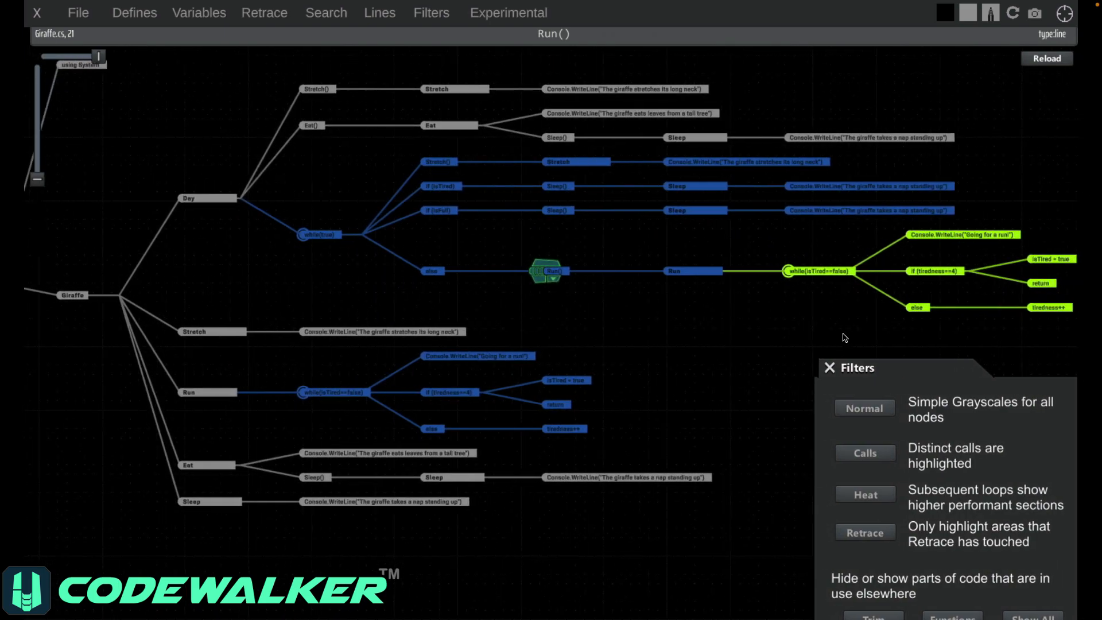
pyautogui.moveTo(336, 256)
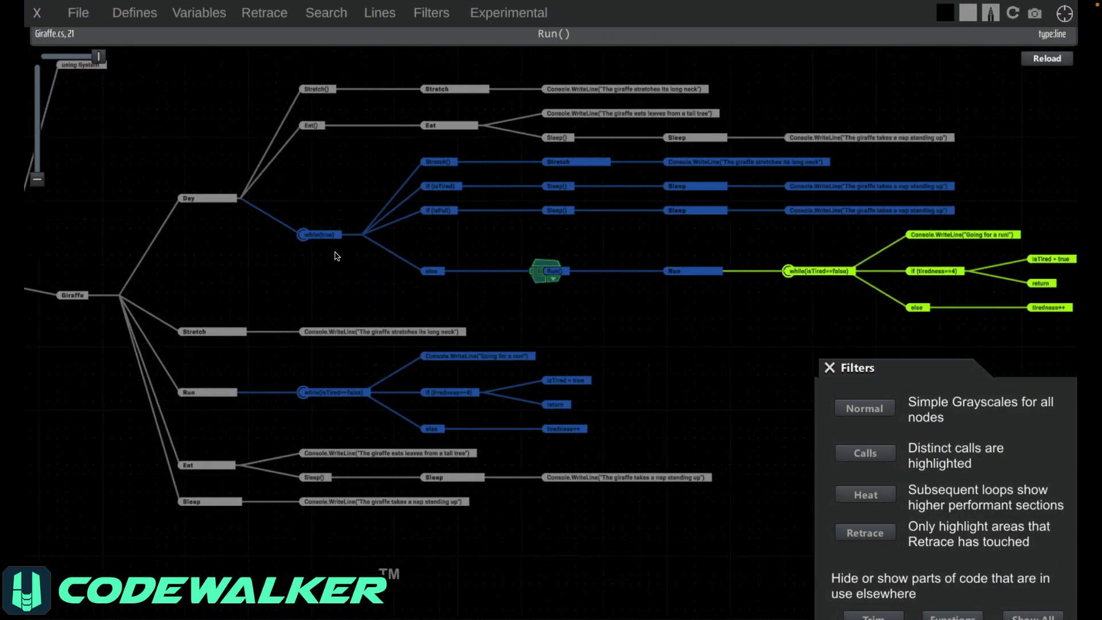
# Cycle through Retrace, Heat and Normal colourings, ending on Calls highlighting
pyautogui.click(786, 271)
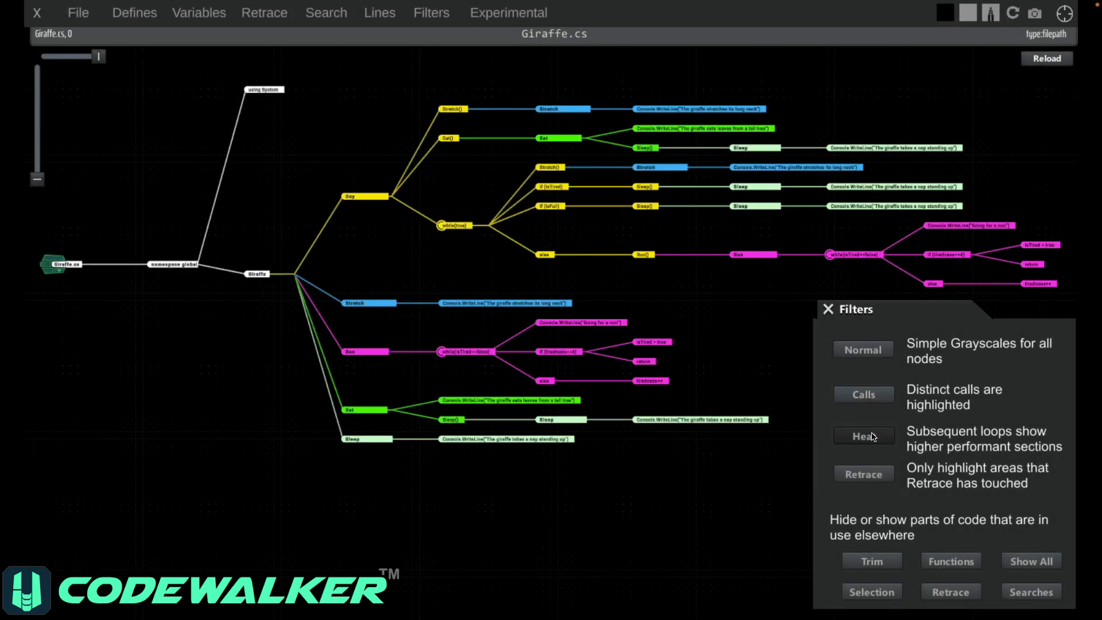
pyautogui.click(864, 349)
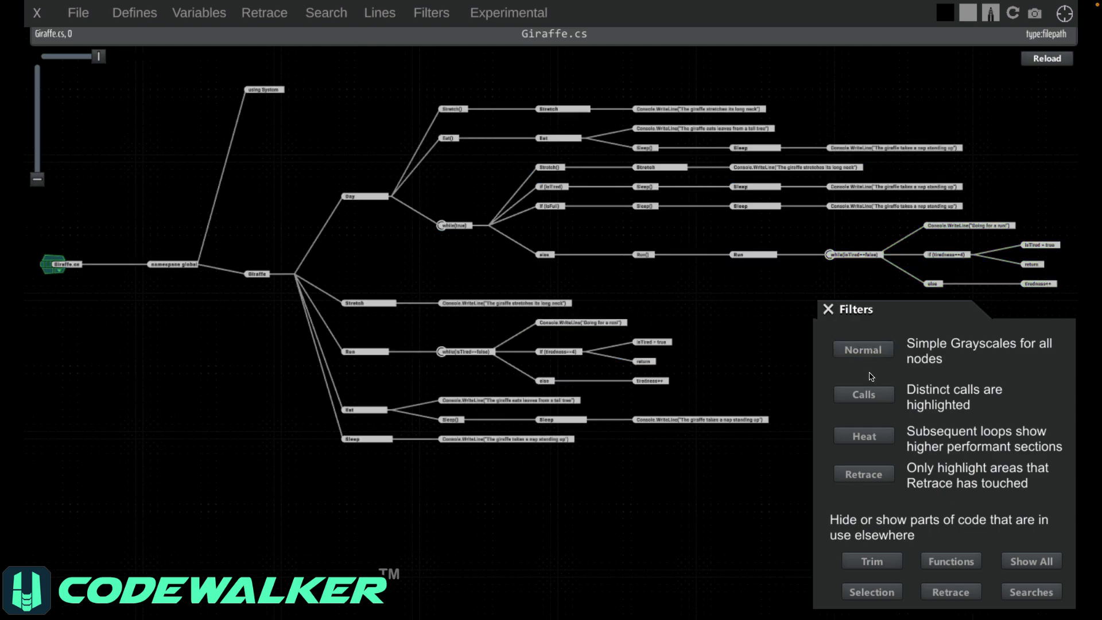
pyautogui.click(864, 395)
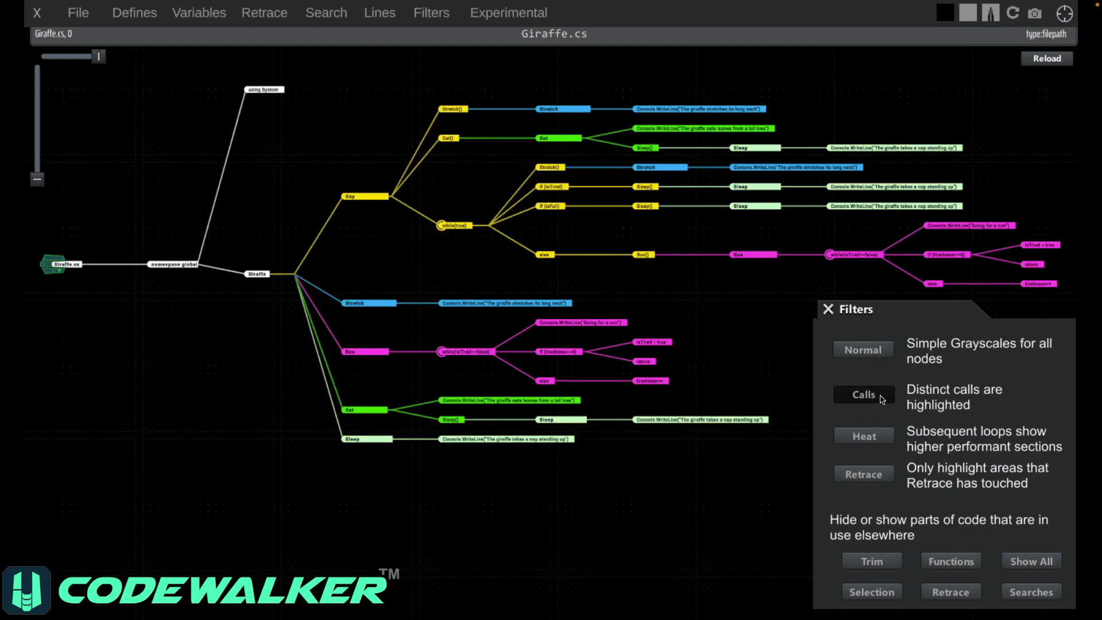
pyautogui.click(864, 394)
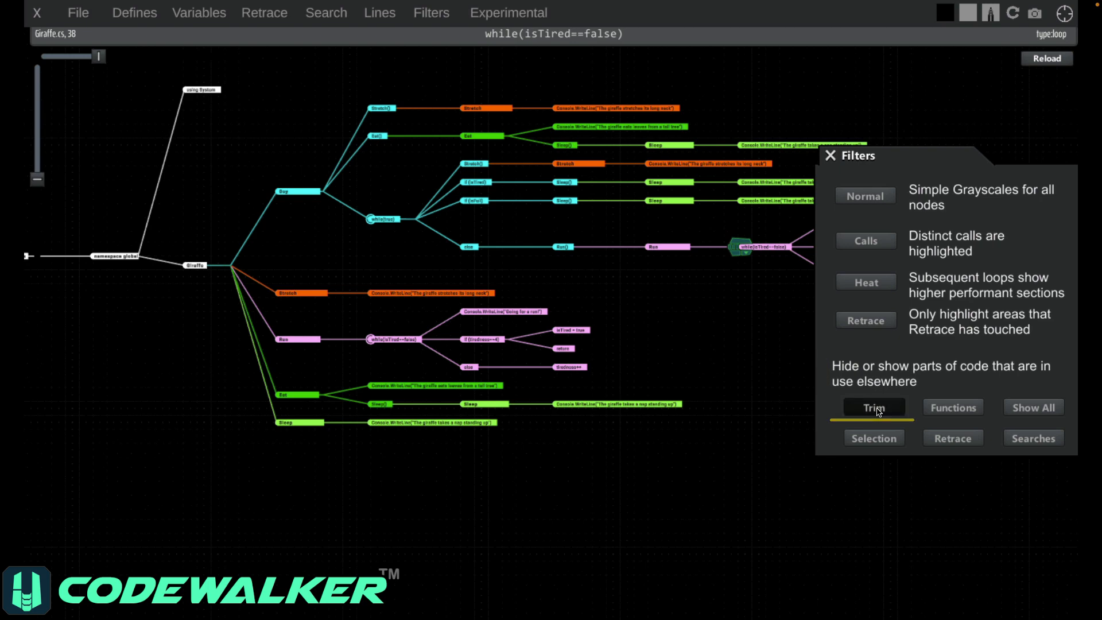
pyautogui.click(874, 407)
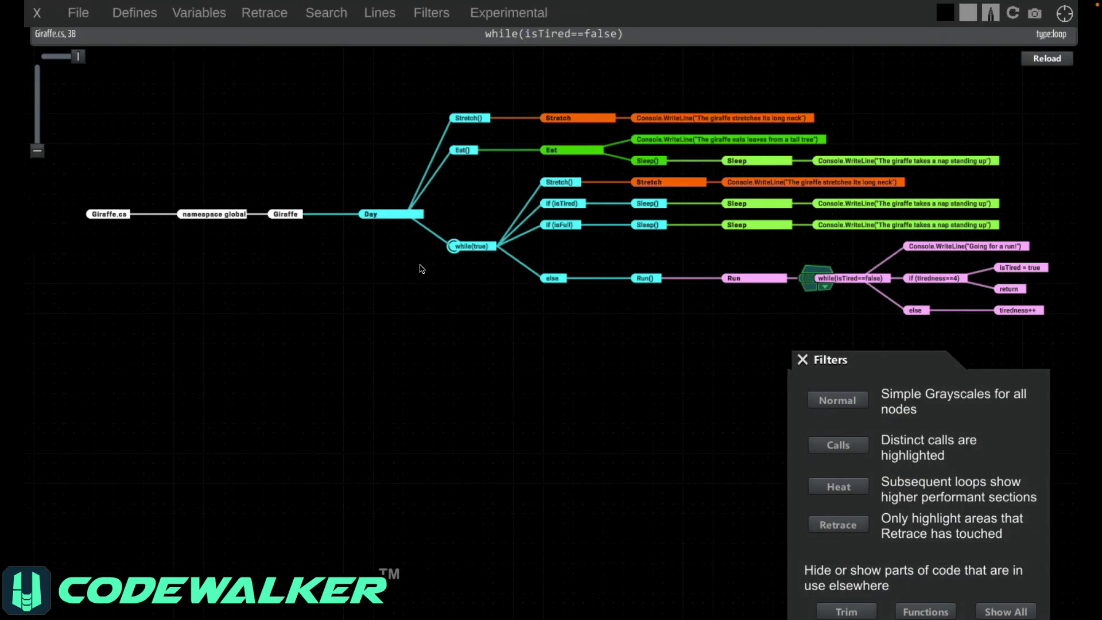
pyautogui.moveTo(911, 334)
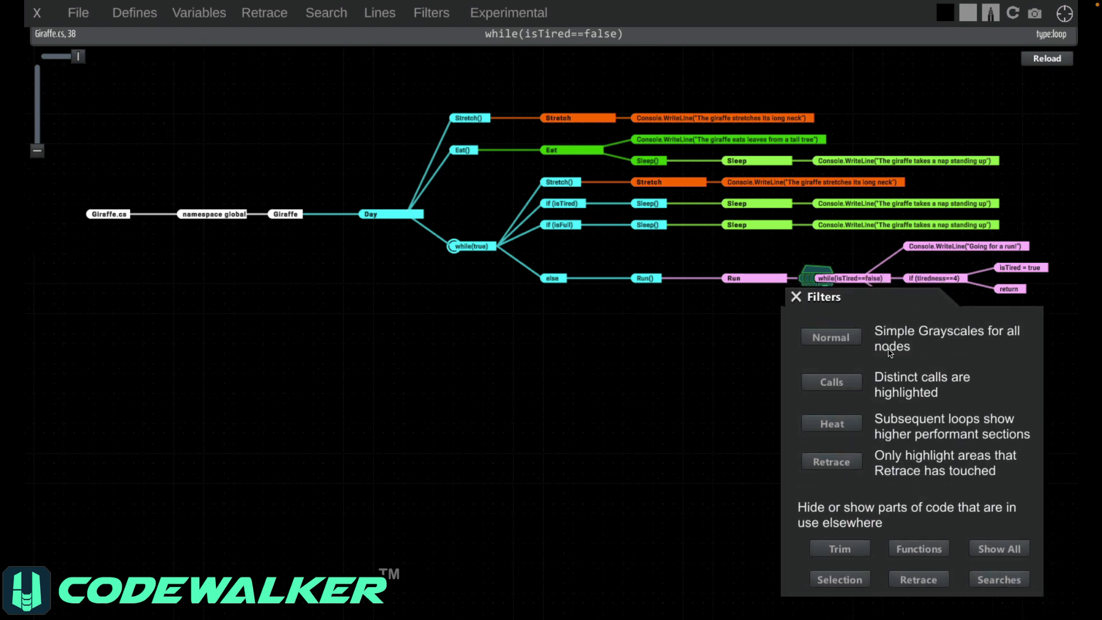
pyautogui.click(999, 549)
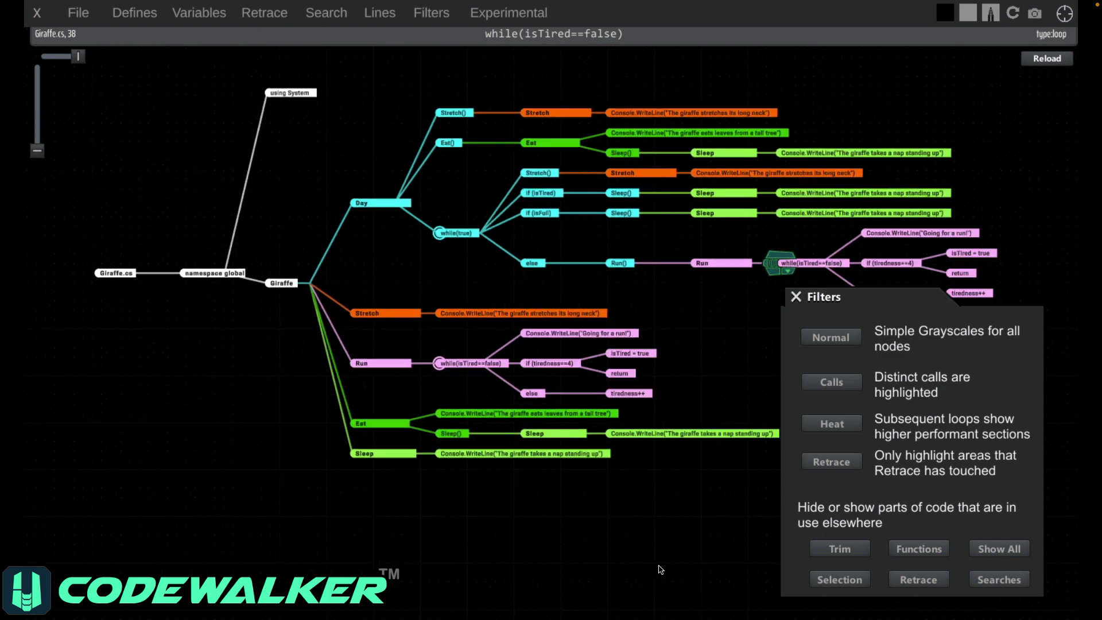
# Pare the graph down to function nodes and focus on the Run() call
pyautogui.click(918, 548)
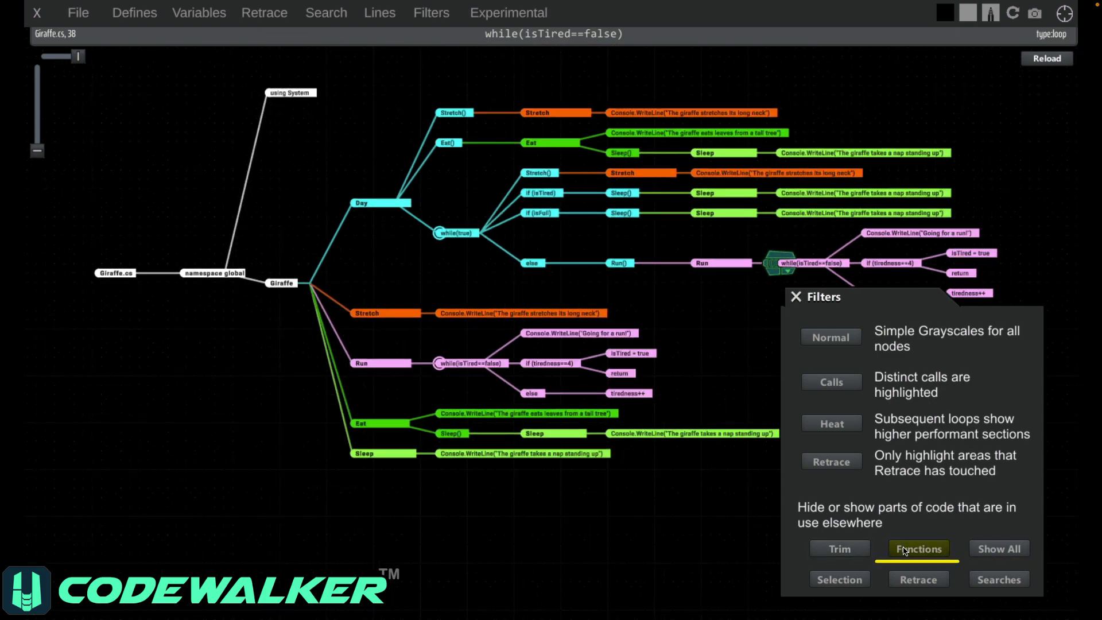
pyautogui.click(918, 548)
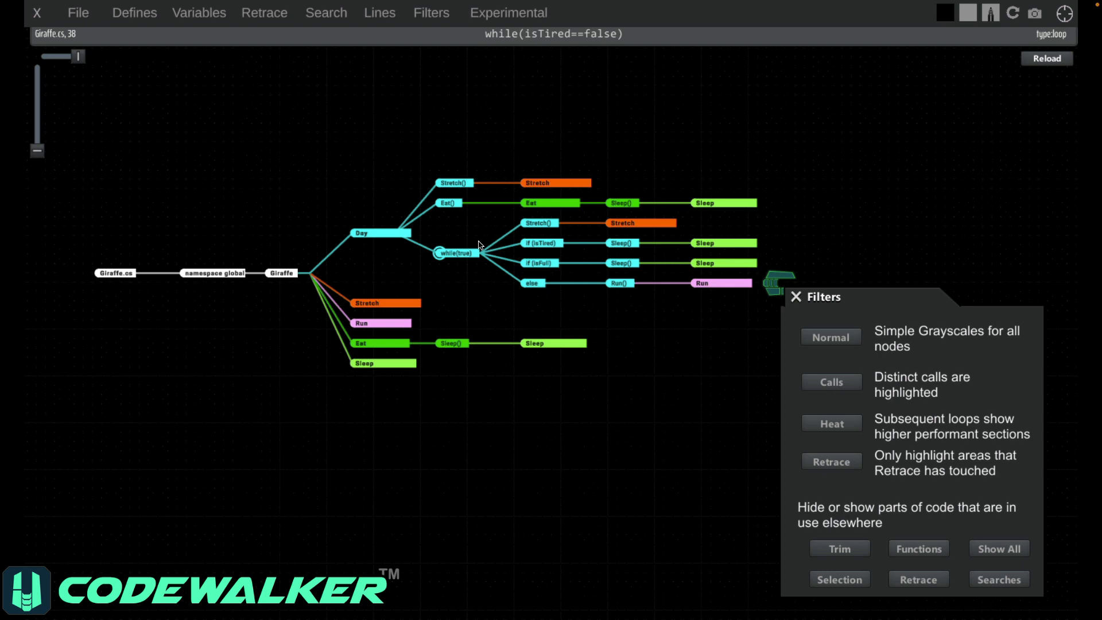
pyautogui.moveTo(607, 284)
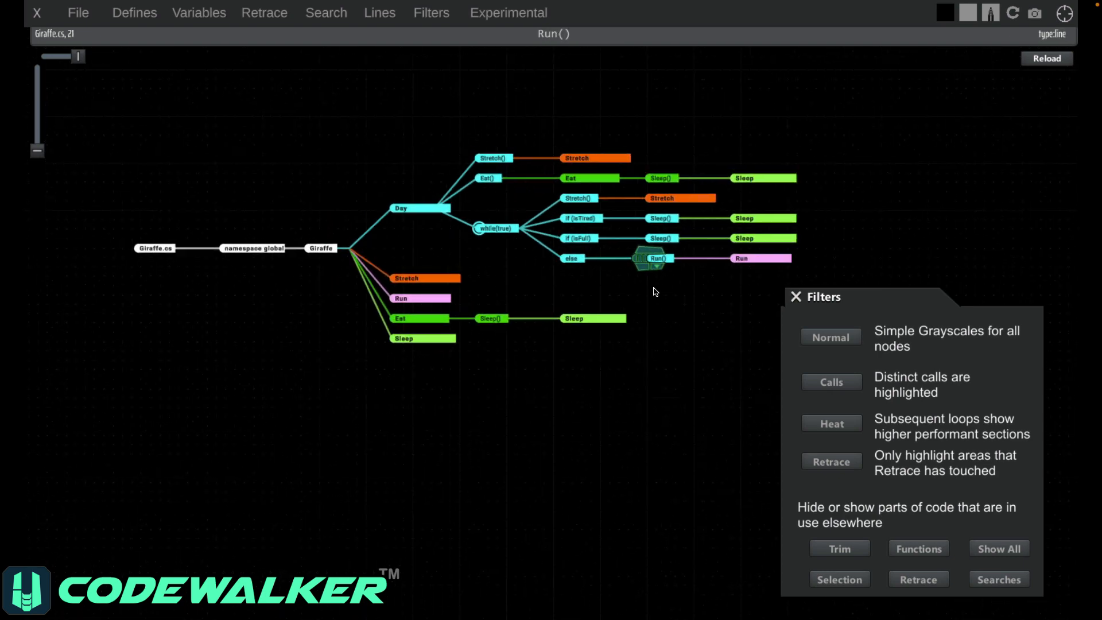
pyautogui.moveTo(538, 368)
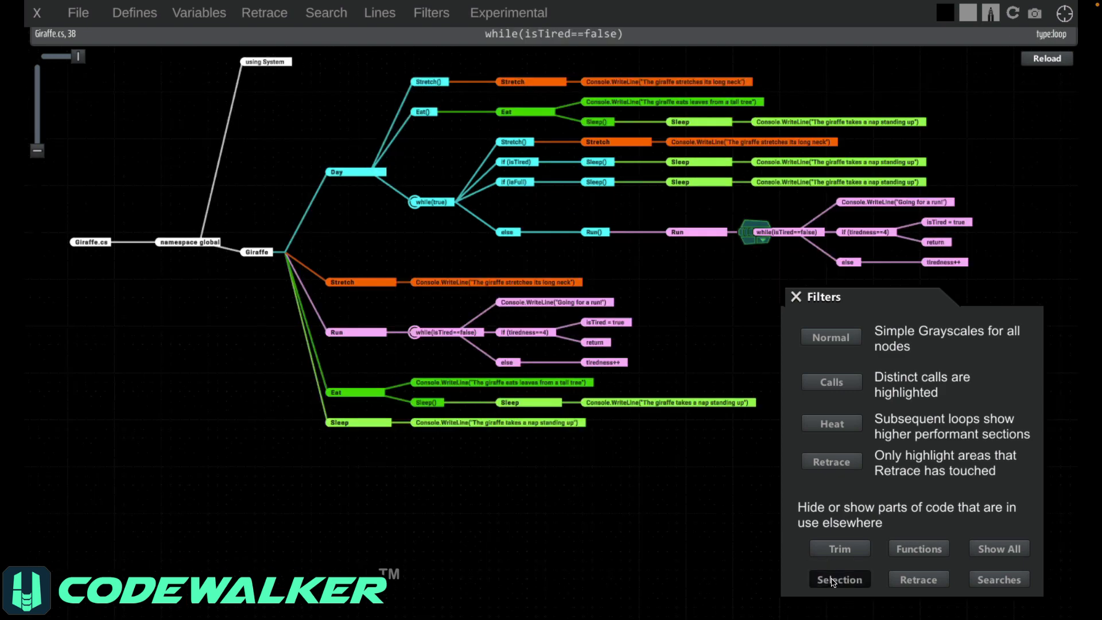
# Keep only the nap-standing-up WriteLine's path visible via Selection, then press Show All
pyautogui.click(840, 579)
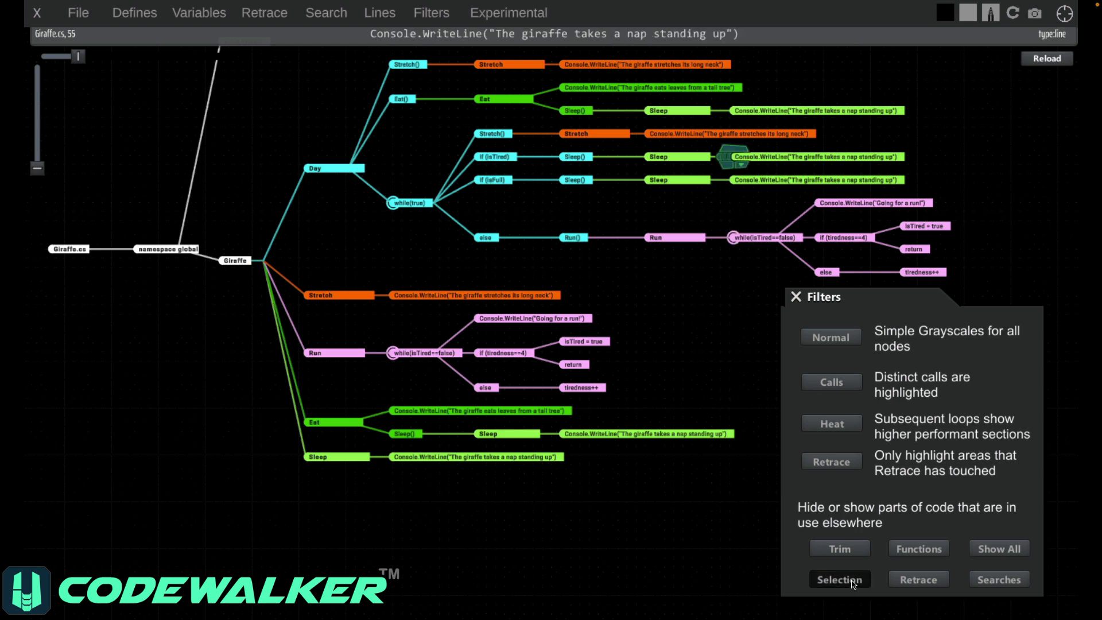
pyautogui.click(840, 579)
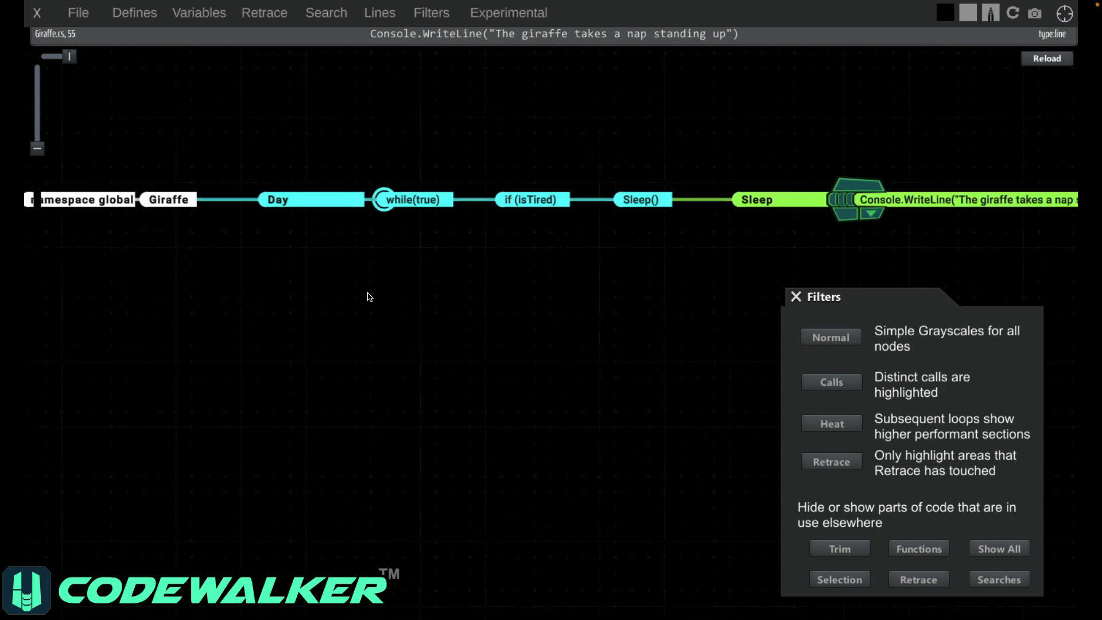
pyautogui.click(999, 549)
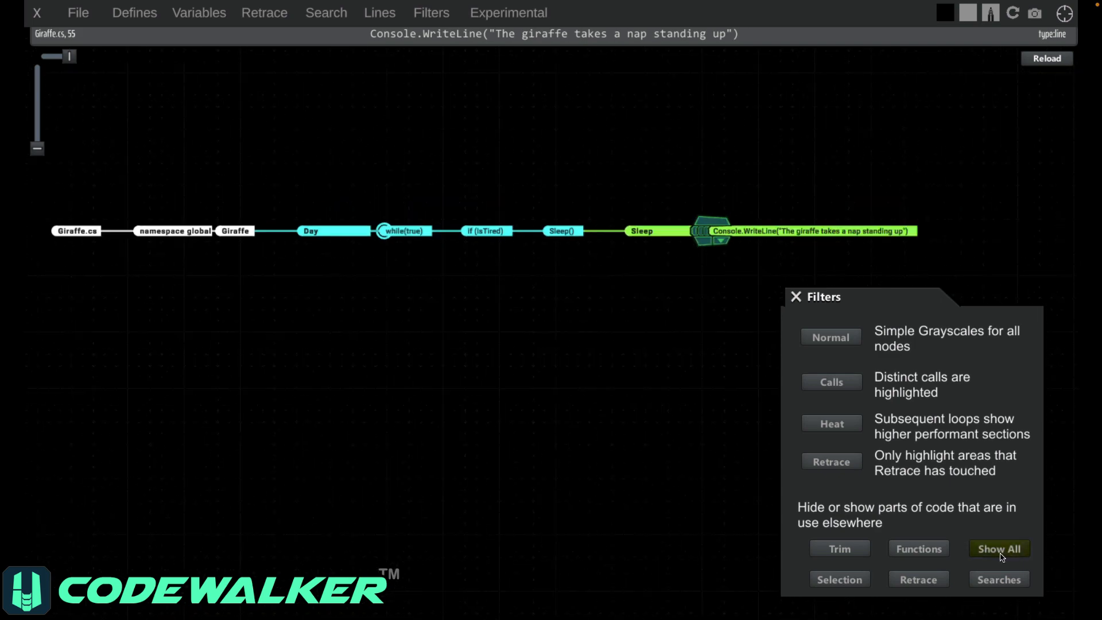
# Restore the full graph, close Filters, and search for 'tired' to pin matching nodes
pyautogui.click(999, 549)
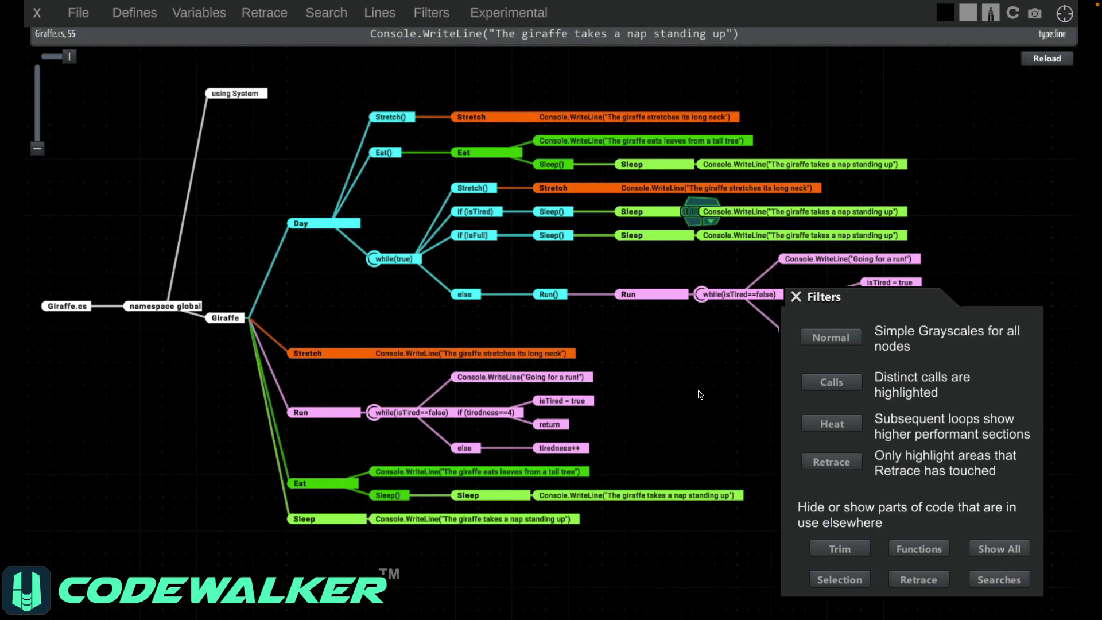
pyautogui.click(794, 297)
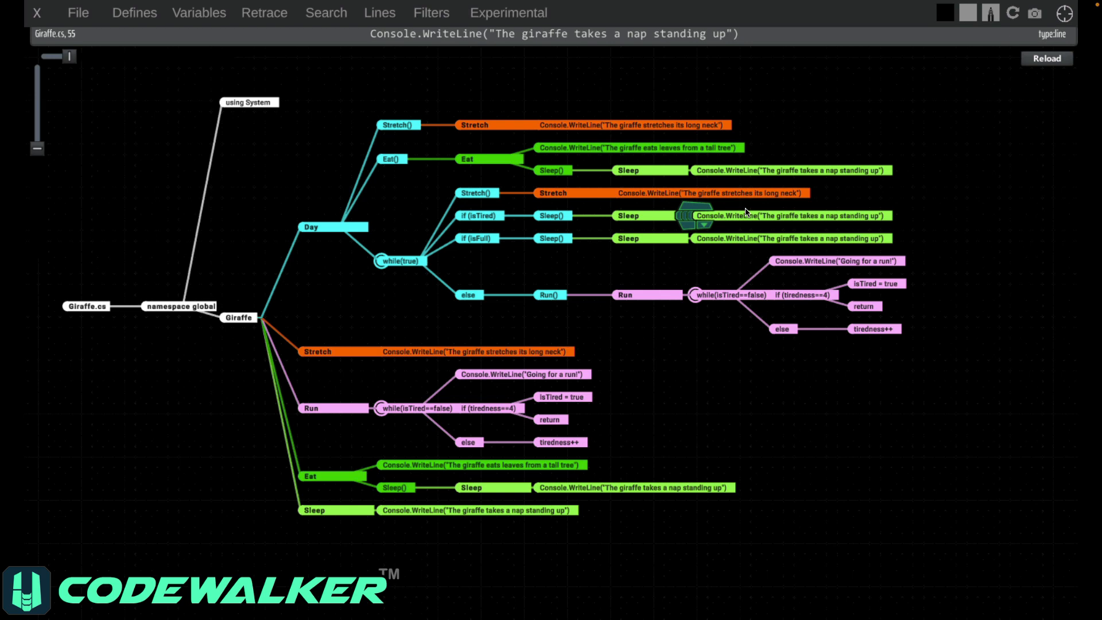
pyautogui.click(326, 12)
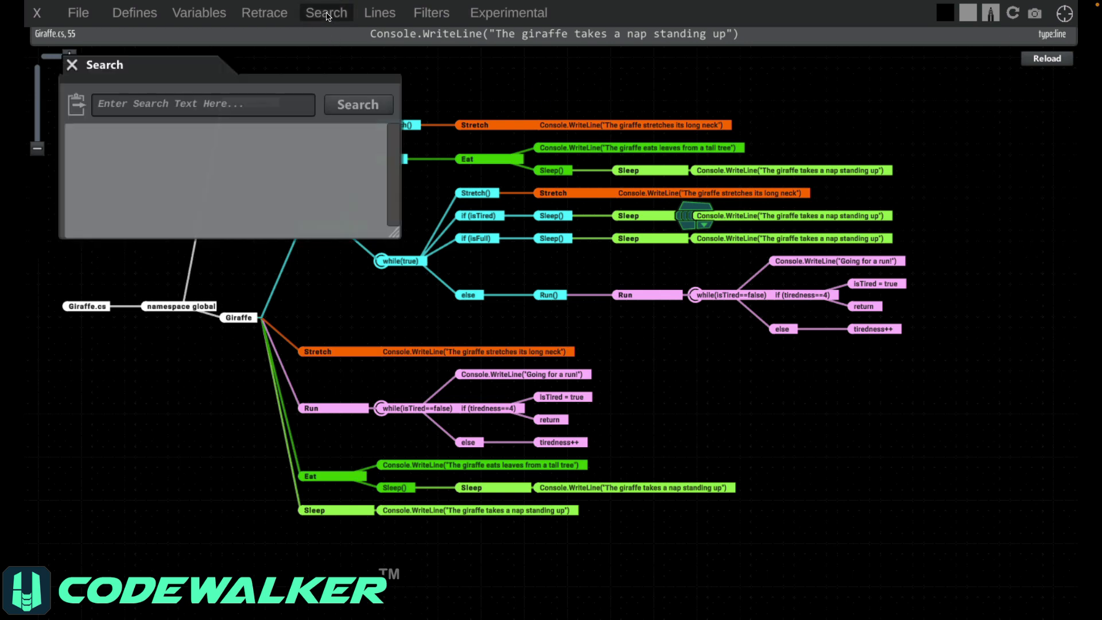
pyautogui.moveTo(105, 64); pyautogui.dragTo(865, 414)
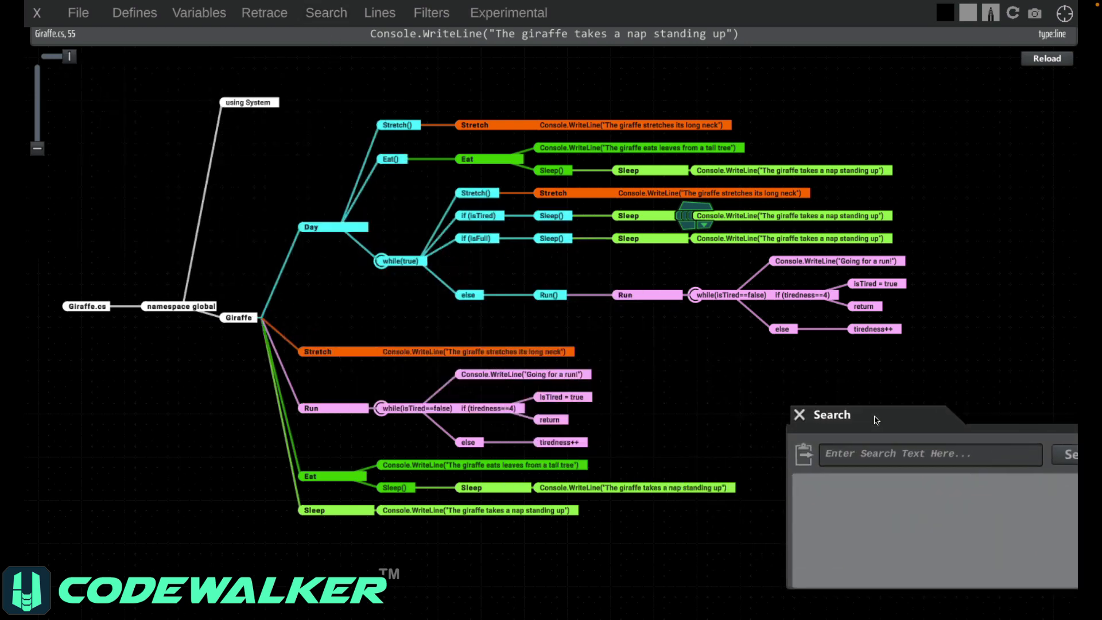
pyautogui.write('tired')
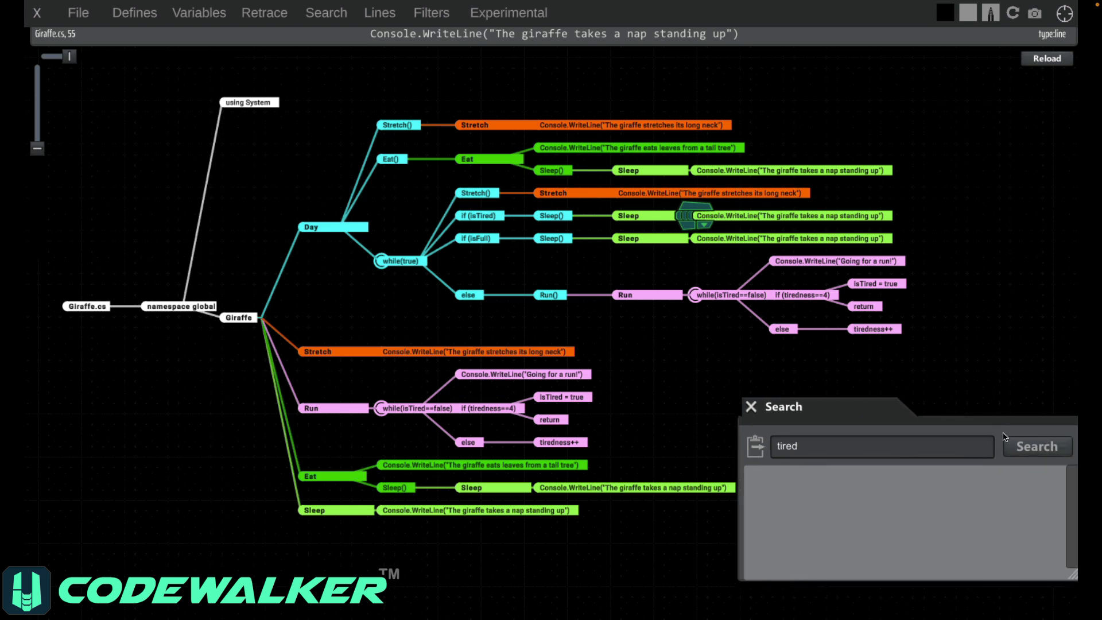
pyautogui.click(1037, 447)
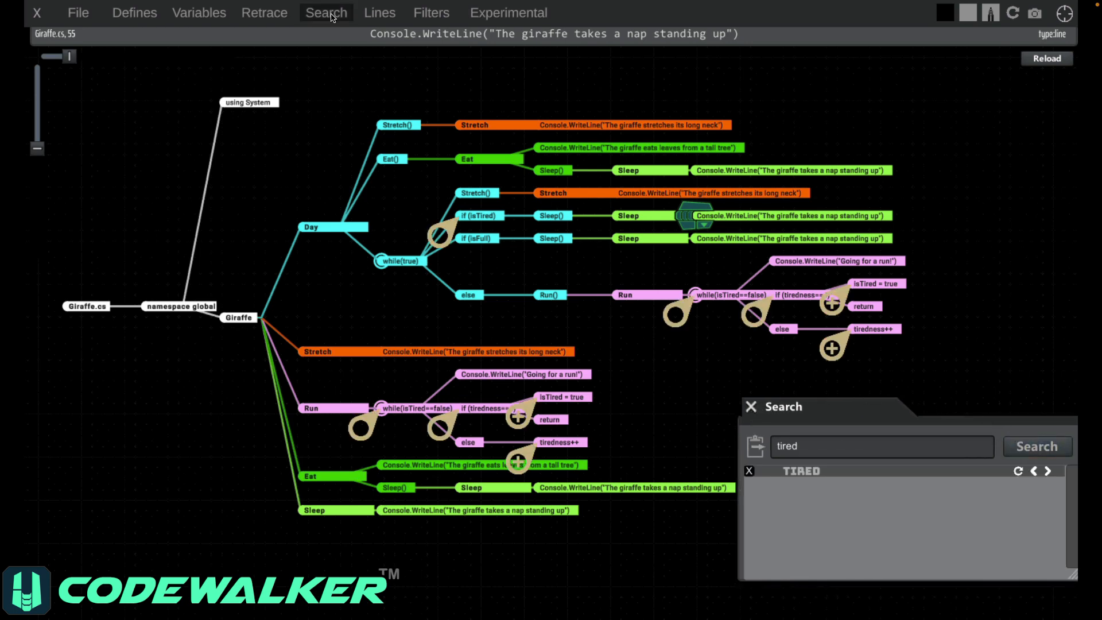
pyautogui.moveTo(1017, 488)
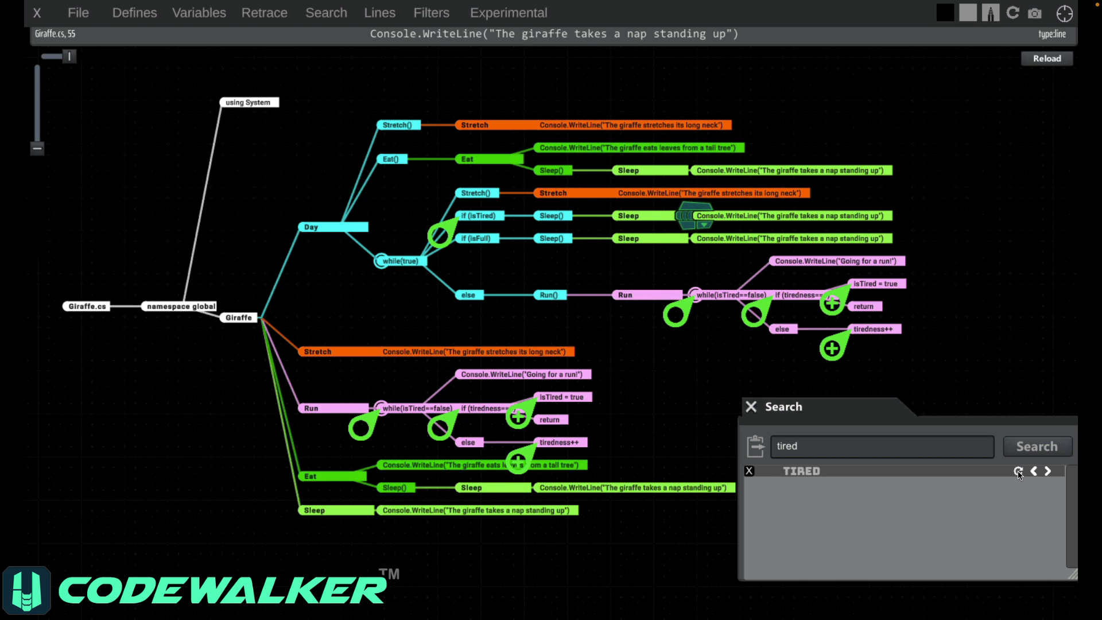
pyautogui.click(750, 407)
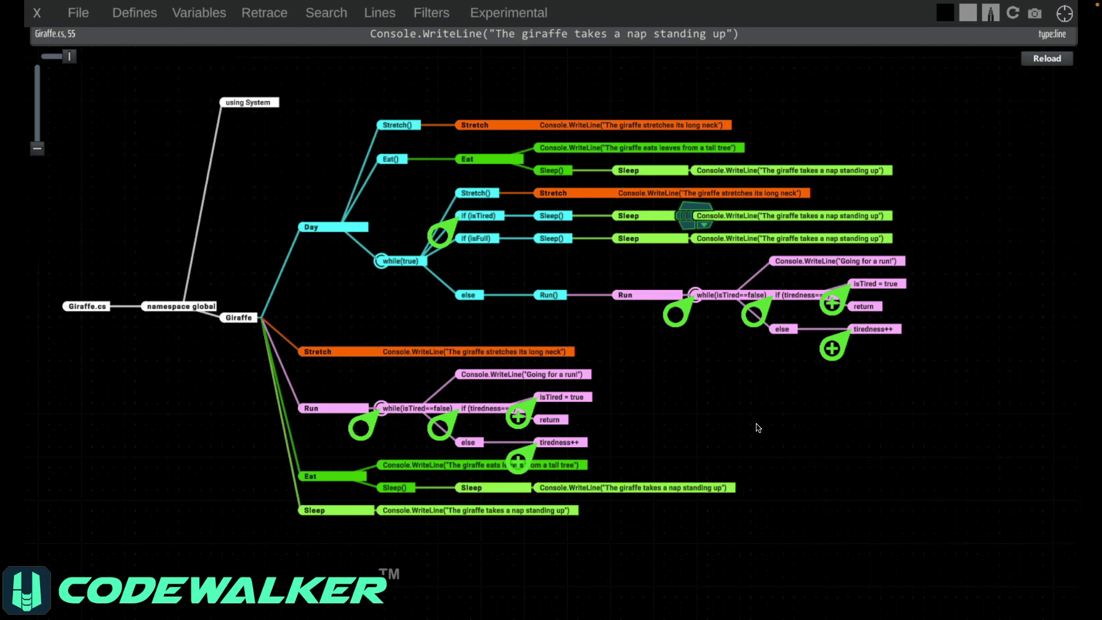
pyautogui.scroll(-3)
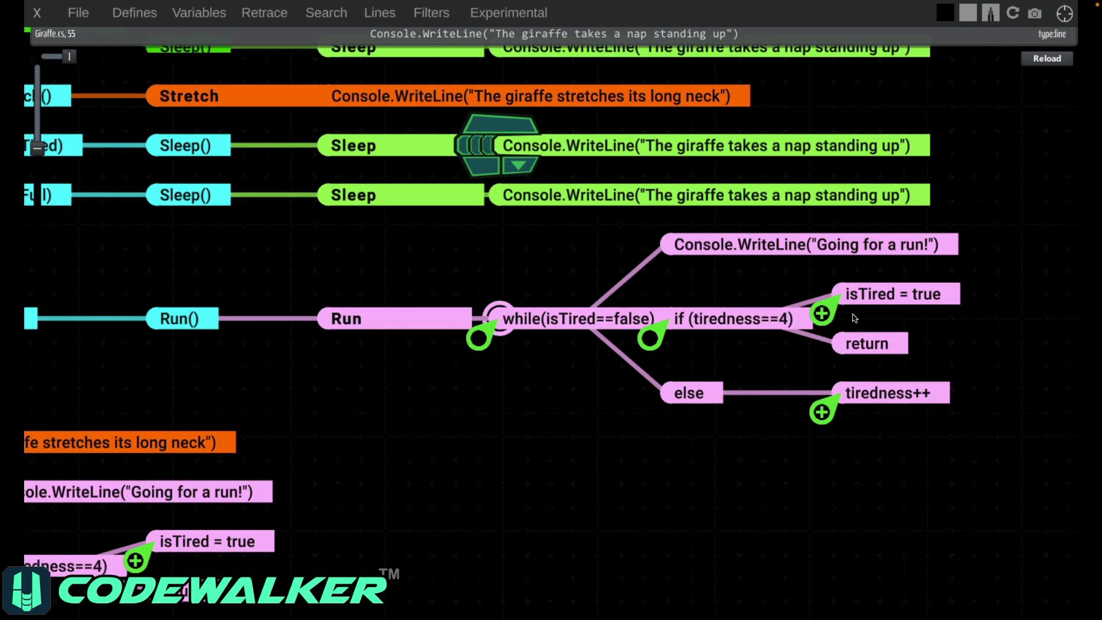
pyautogui.moveTo(487, 326)
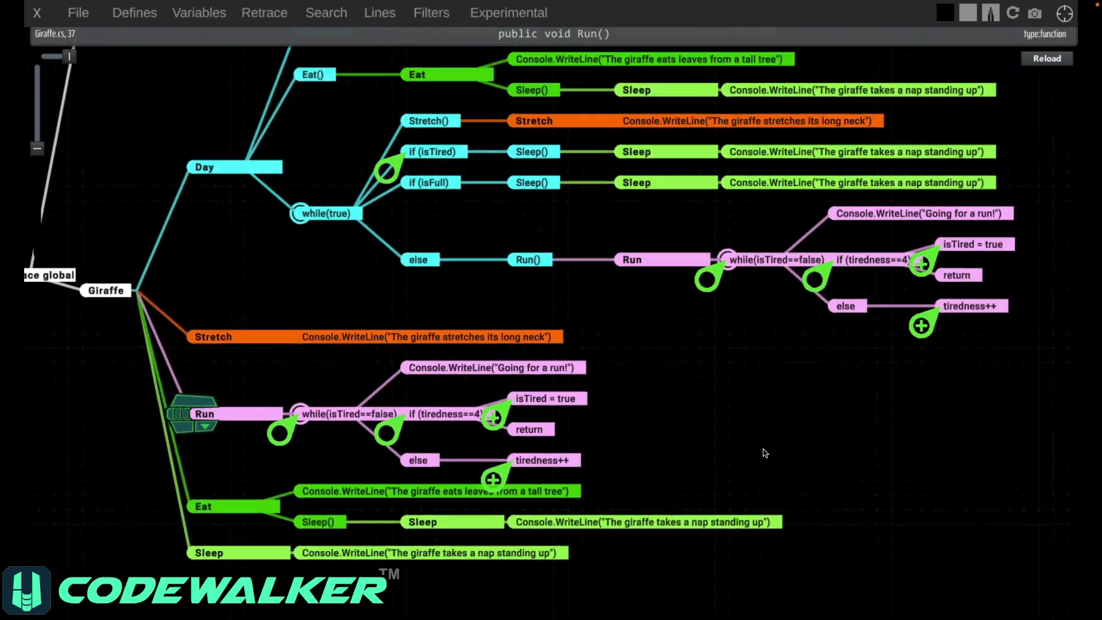
# Filter the graph to hide code without 'tired' search results
pyautogui.click(432, 12)
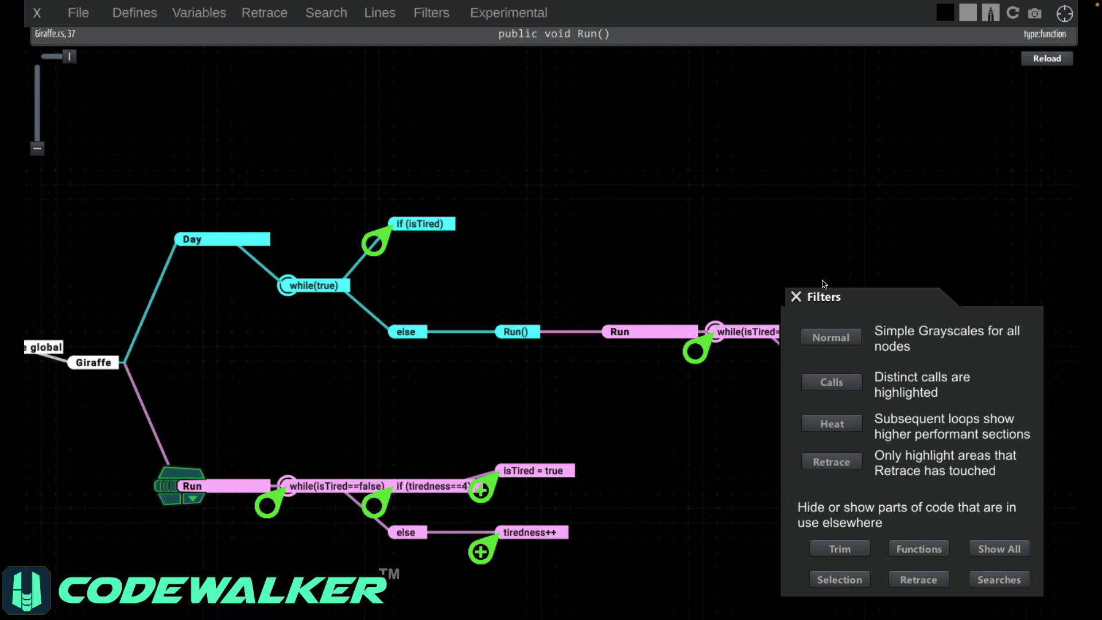
pyautogui.click(796, 297)
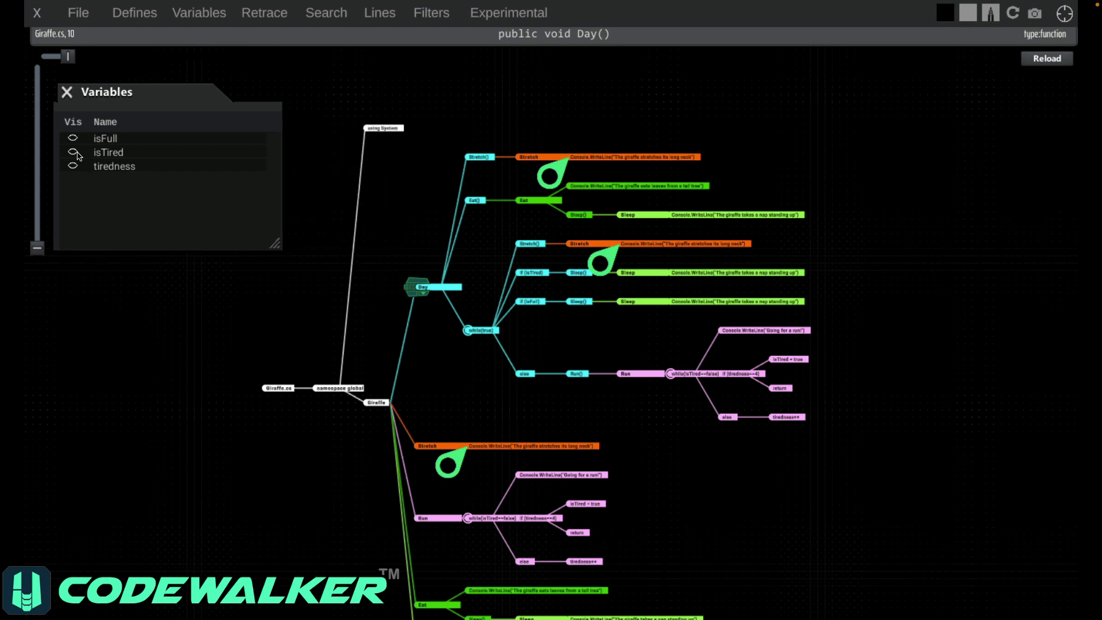
# Turn on visible pins for isTired, isFull and tiredness
pyautogui.click(72, 153)
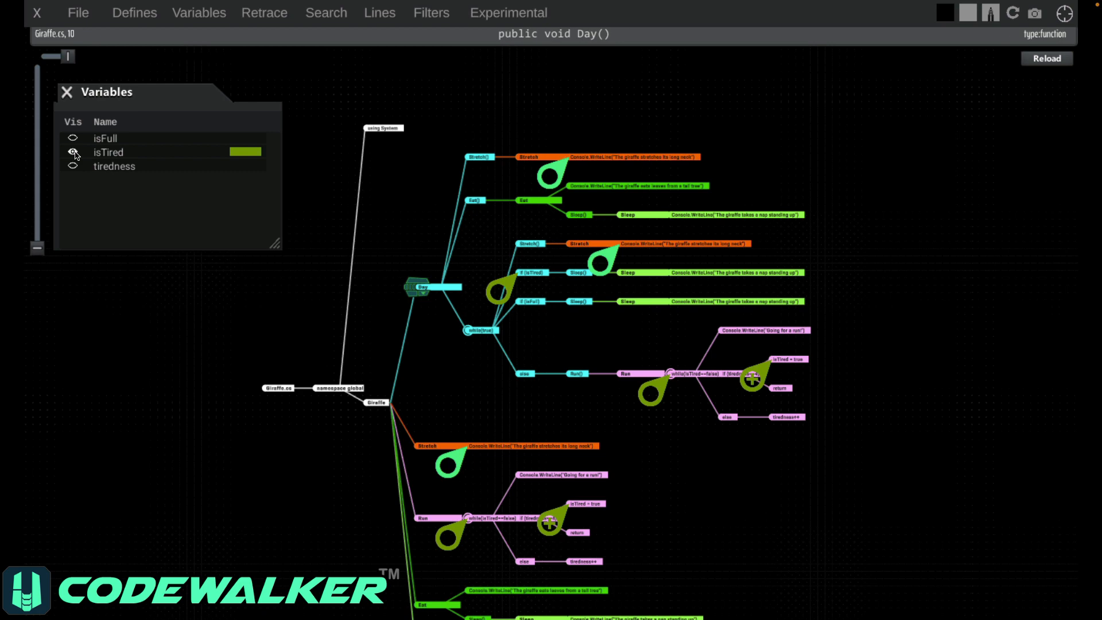
pyautogui.click(73, 138)
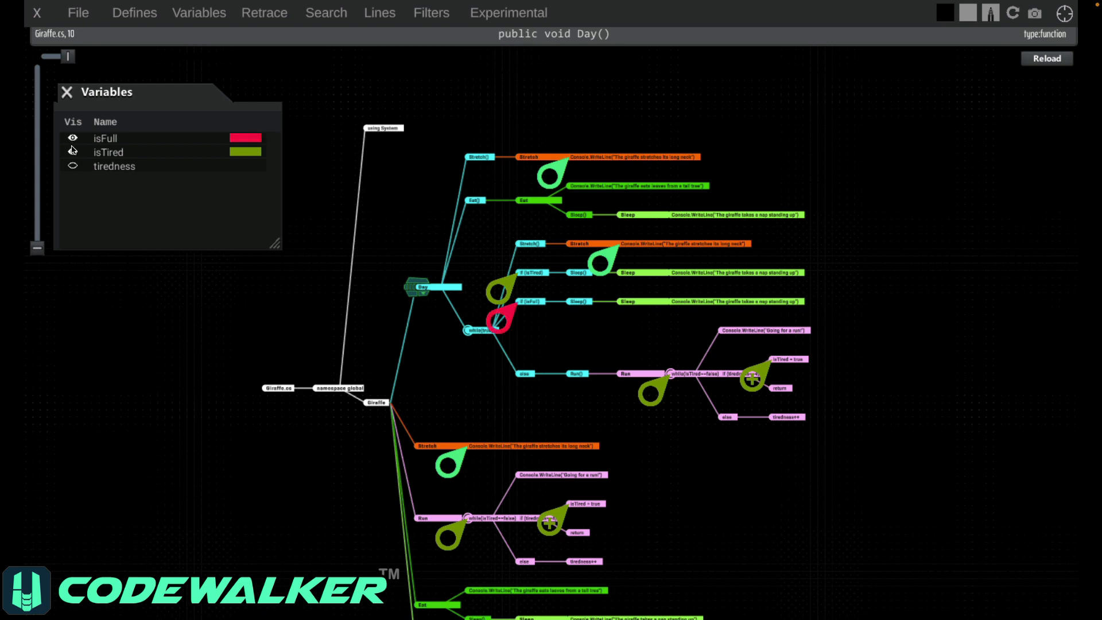
pyautogui.click(74, 166)
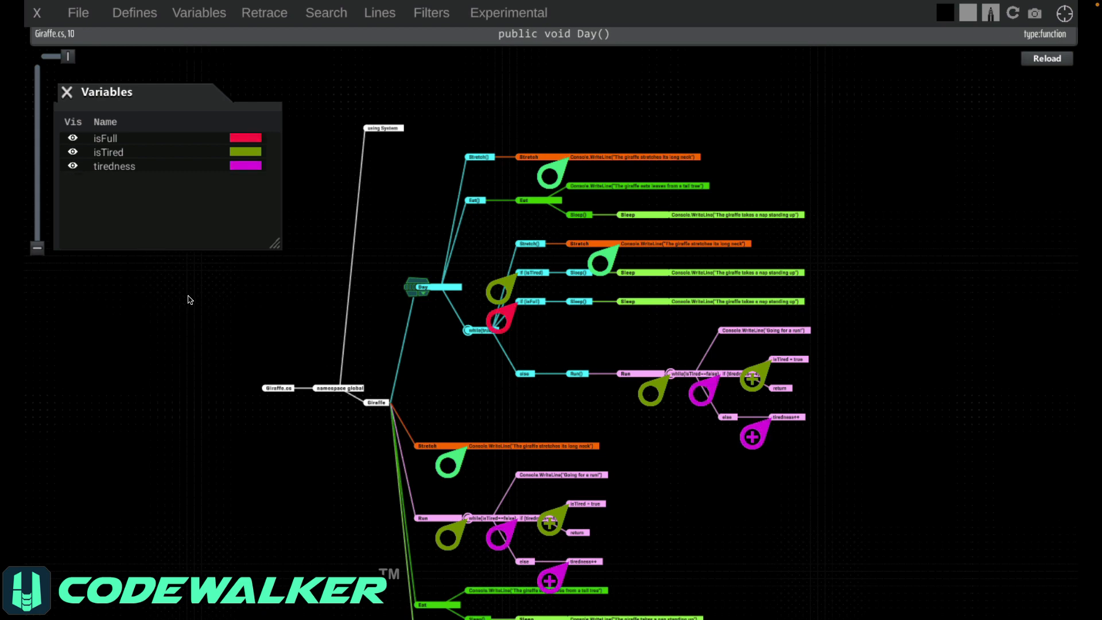